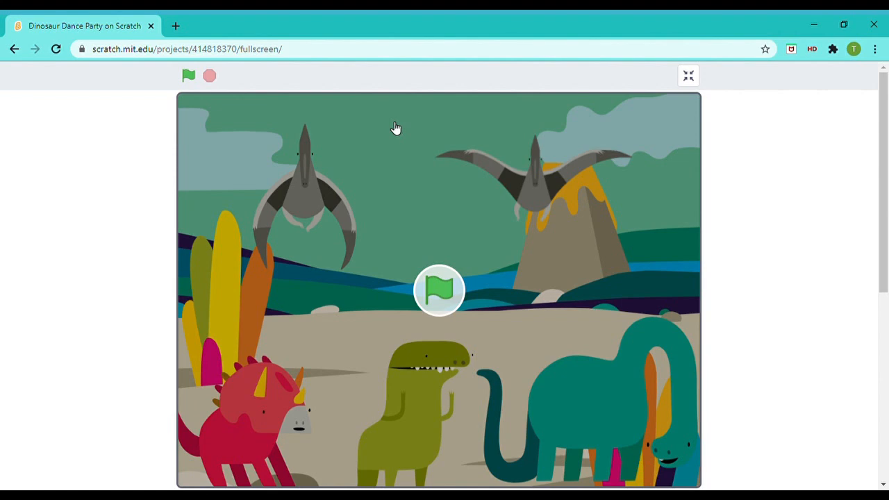
{"action": "mouse_move", "coordinate": [411, 279]}
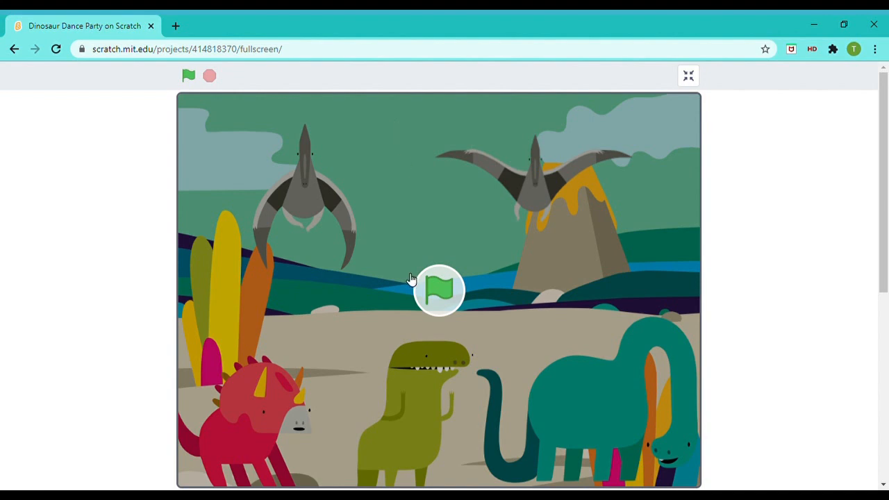
{"action": "mouse_move", "coordinate": [483, 278]}
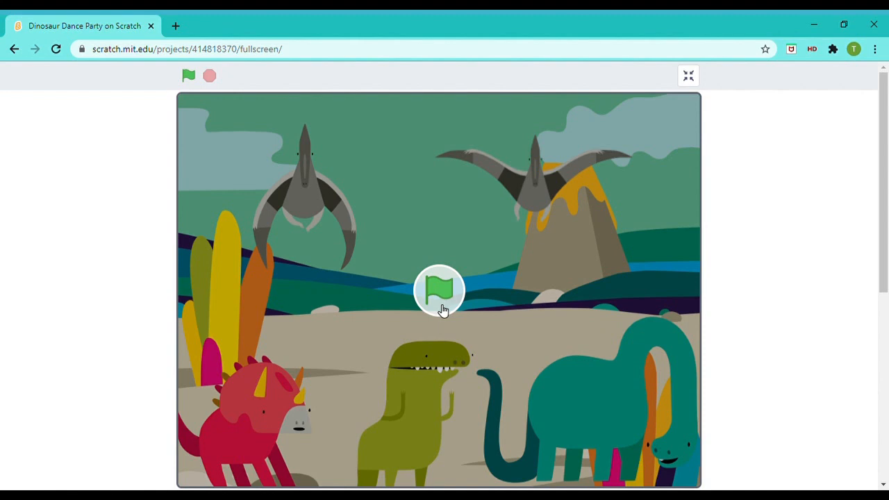
Step: Run the finished animation with the green flag, exit full screen and return to the projects list
{"action": "left_click", "coordinate": [439, 290]}
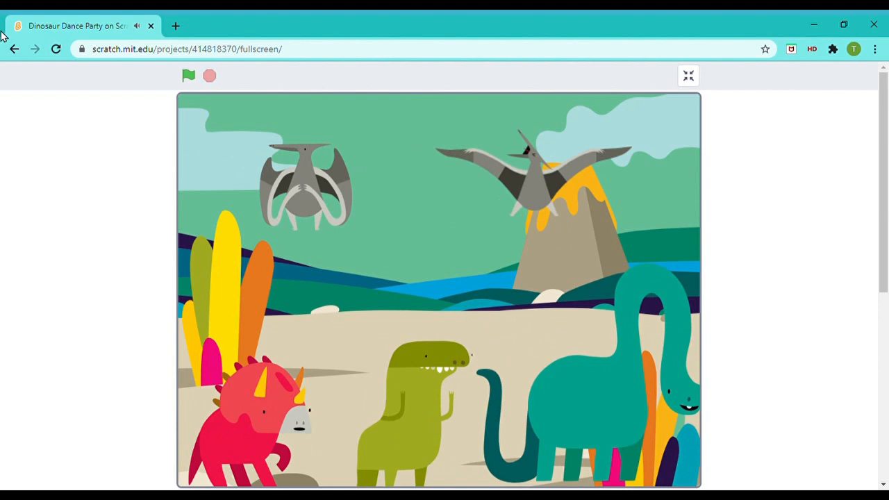
{"action": "left_click", "coordinate": [14, 48]}
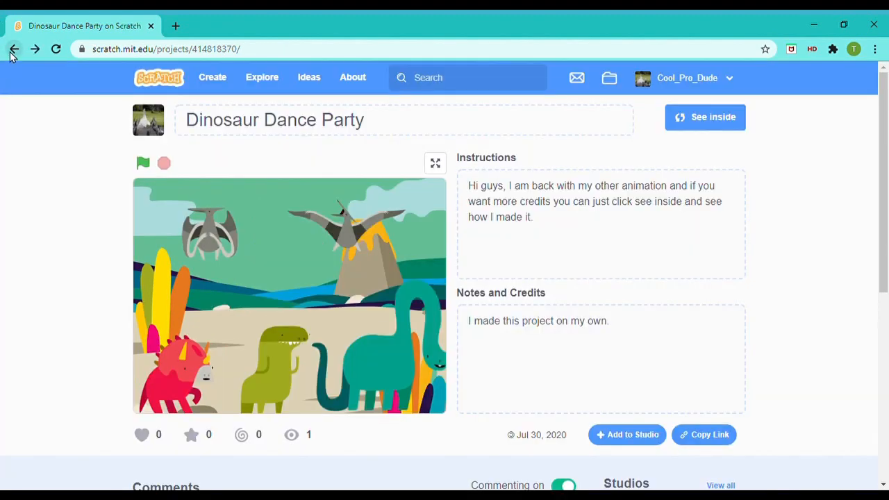
{"action": "left_click", "coordinate": [14, 48]}
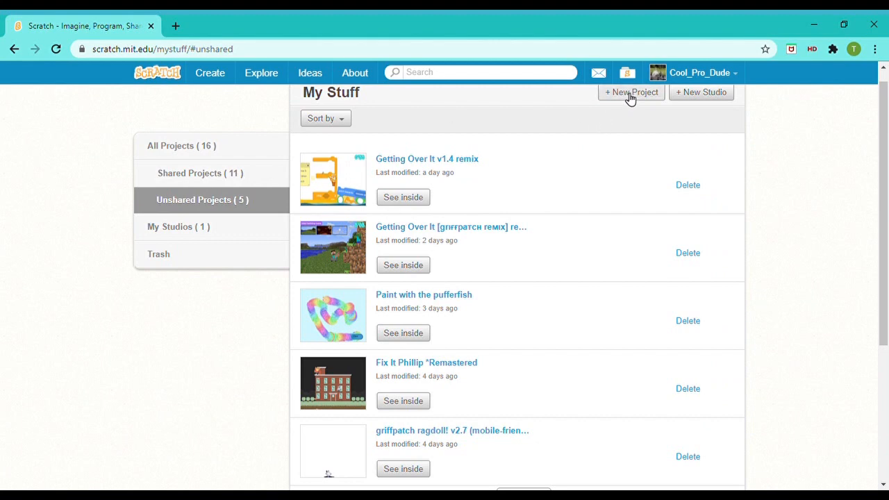
Step: Create a new blank project from My Stuff
{"action": "left_click", "coordinate": [631, 92]}
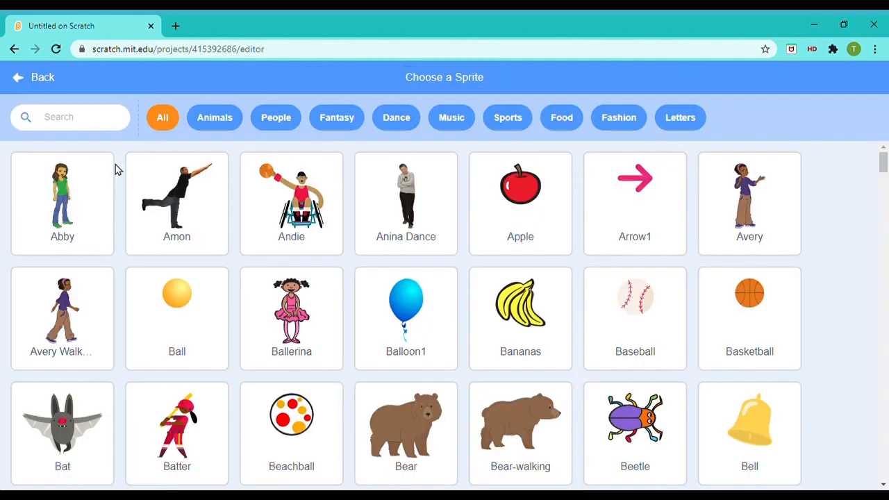
Step: Add the Dinosaur1 sprite and choose a dinosaur-era backdrop from the library
{"action": "type", "text": "di"}
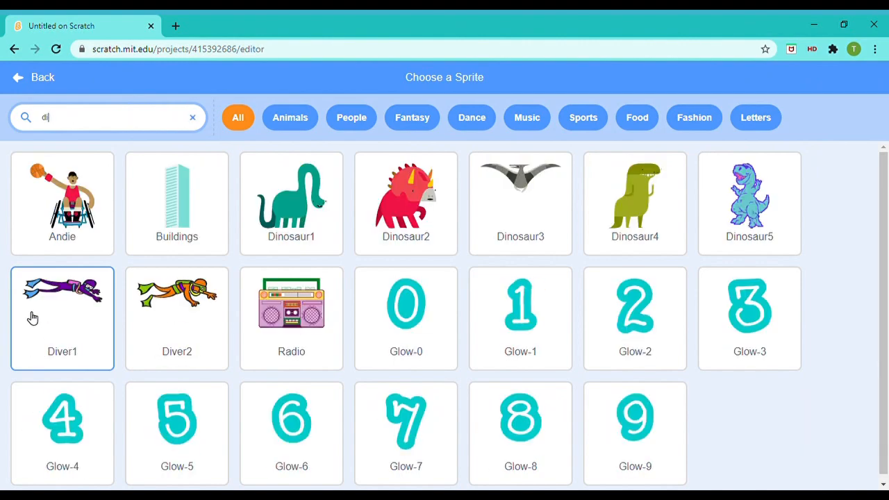
{"action": "left_click", "coordinate": [292, 202]}
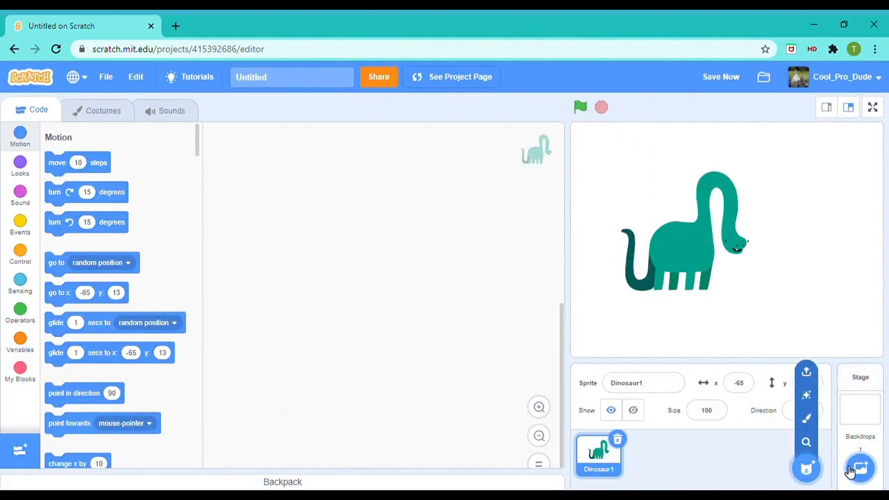
{"action": "left_click", "coordinate": [859, 466]}
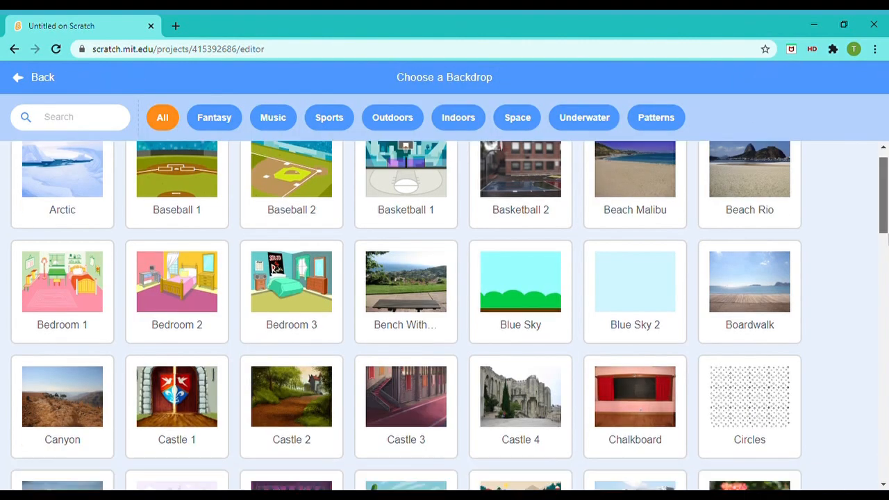
{"action": "scroll", "scroll_direction": "down", "scroll_amount": 3}
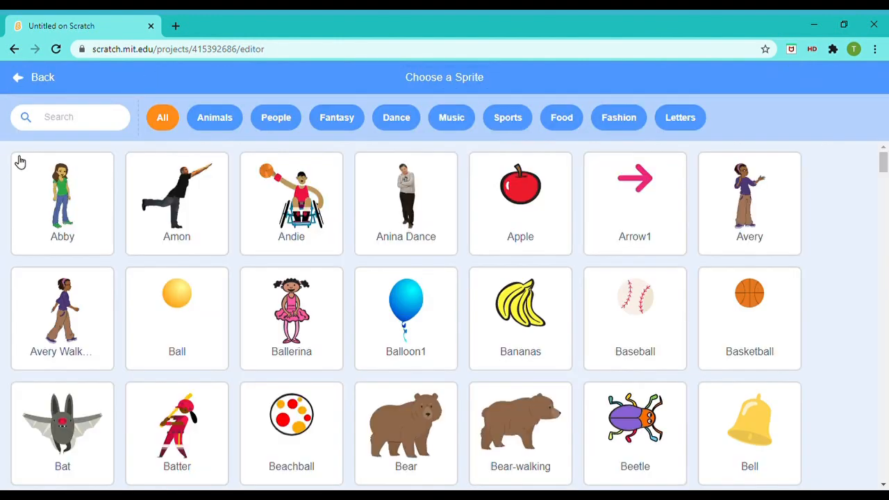
Step: Add the Dinosaur2 and green T-rex sprites by searching 'din'
{"action": "type", "text": "din"}
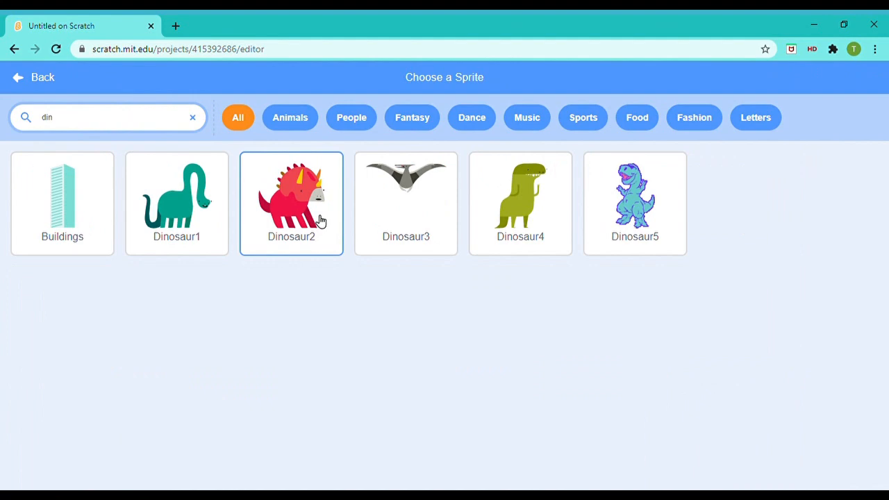
{"action": "left_click", "coordinate": [191, 117]}
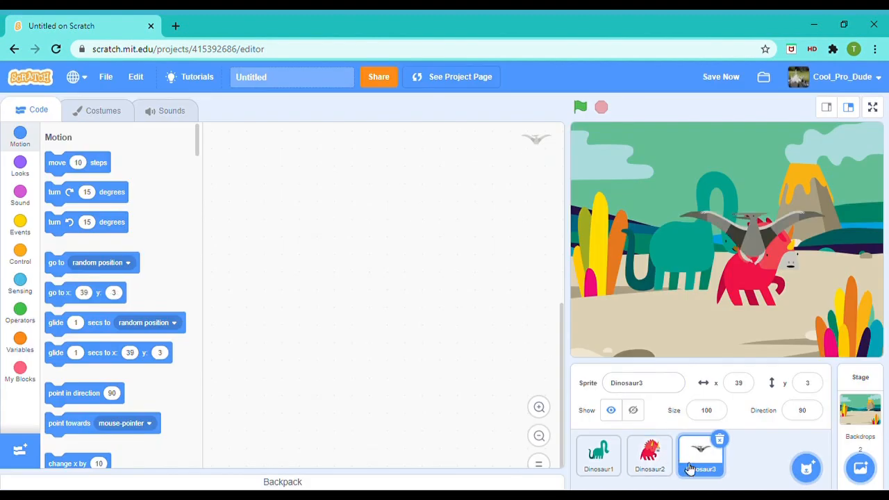
{"action": "right_click", "coordinate": [700, 455]}
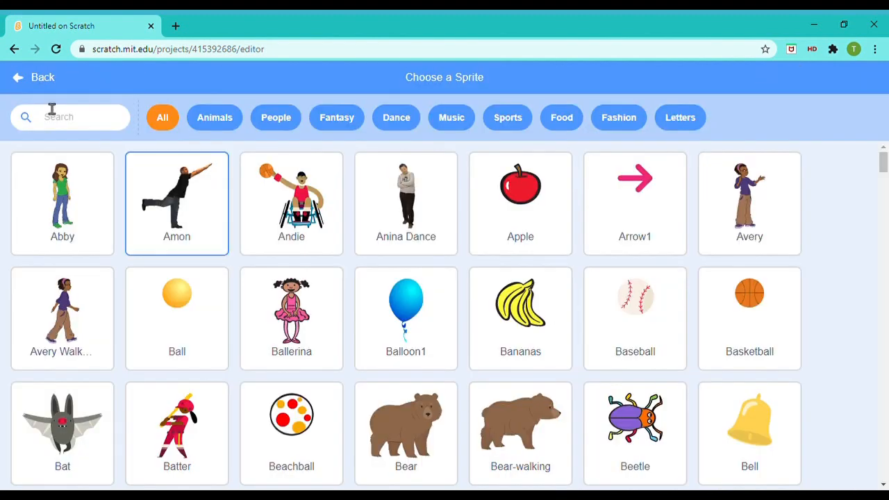
{"action": "type", "text": "din"}
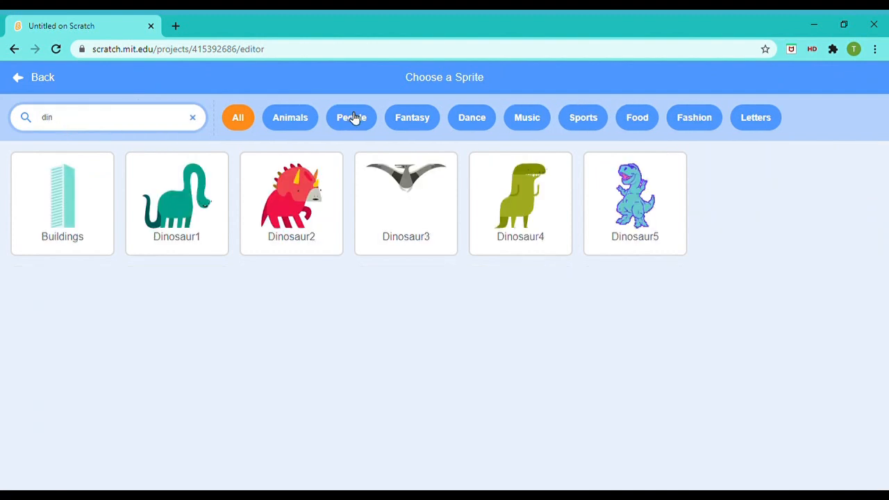
{"action": "left_click", "coordinate": [633, 202]}
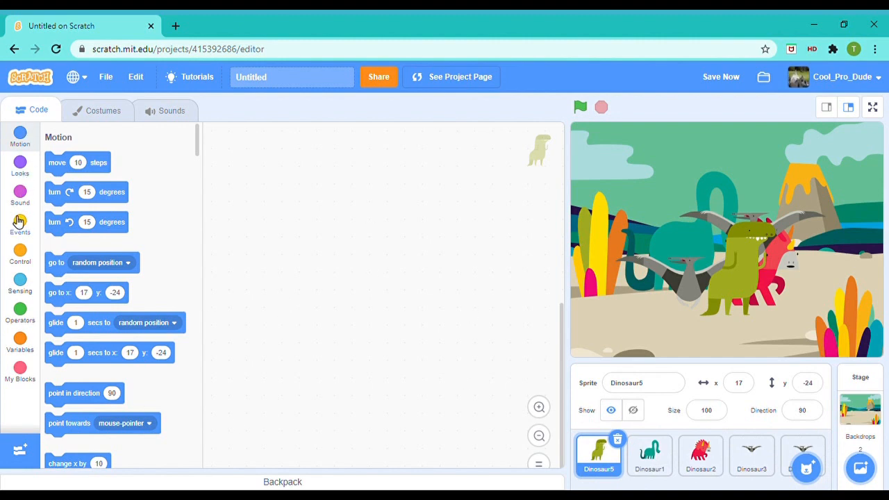
Step: Build a green-flag forever loop that waits 0.3 seconds and switches to the next costume
{"action": "left_click", "coordinate": [19, 223]}
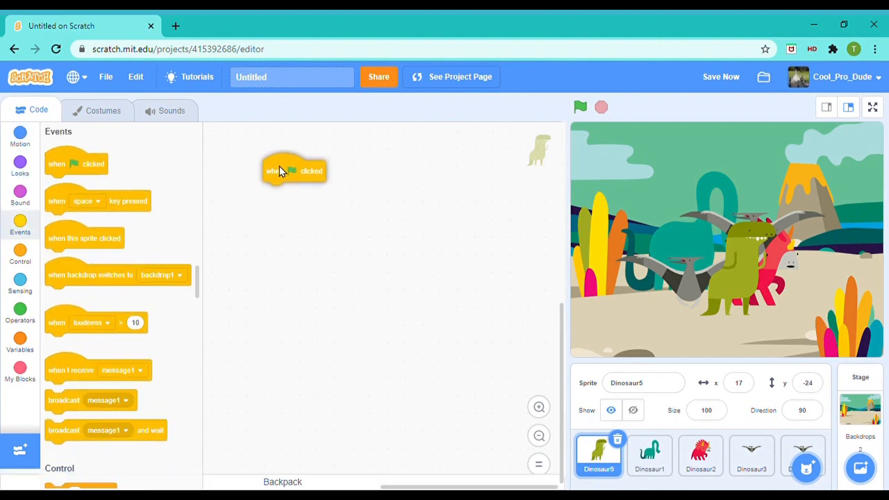
{"action": "left_click", "coordinate": [19, 256]}
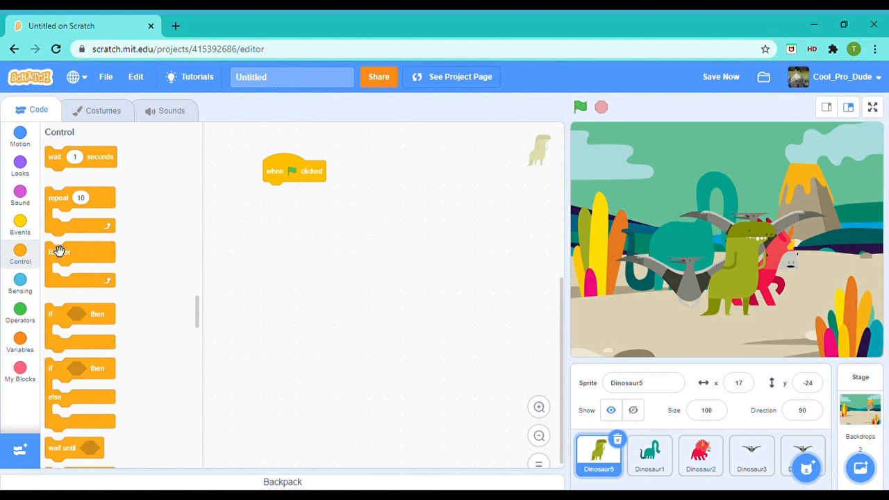
{"action": "left_click_drag", "start_coordinate": [58, 251], "coordinate": [277, 191]}
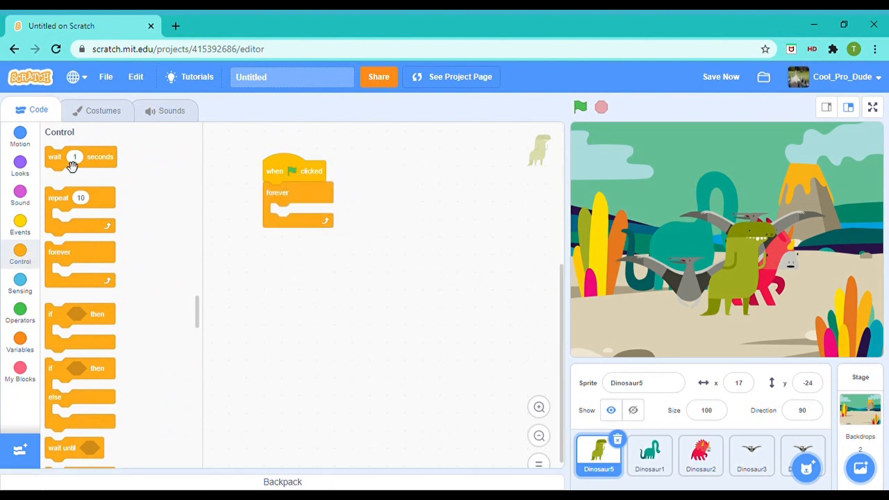
{"action": "left_click_drag", "start_coordinate": [80, 155], "coordinate": [299, 213]}
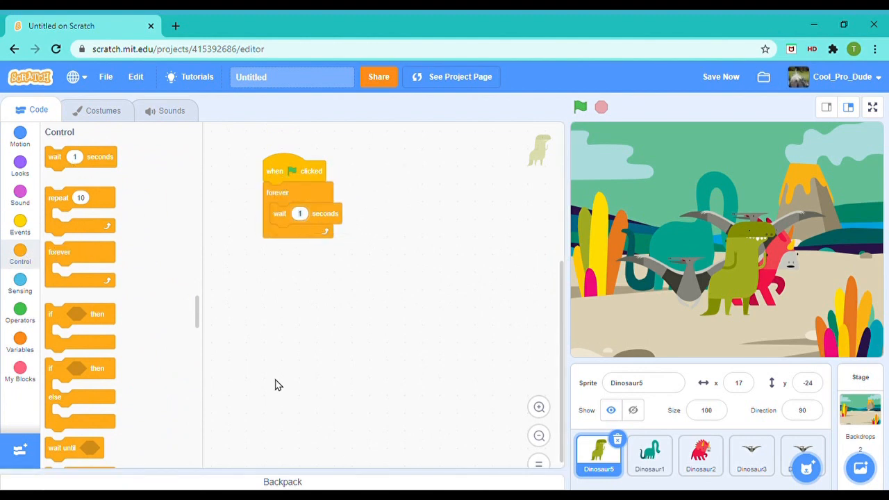
{"action": "type", "text": "0.3"}
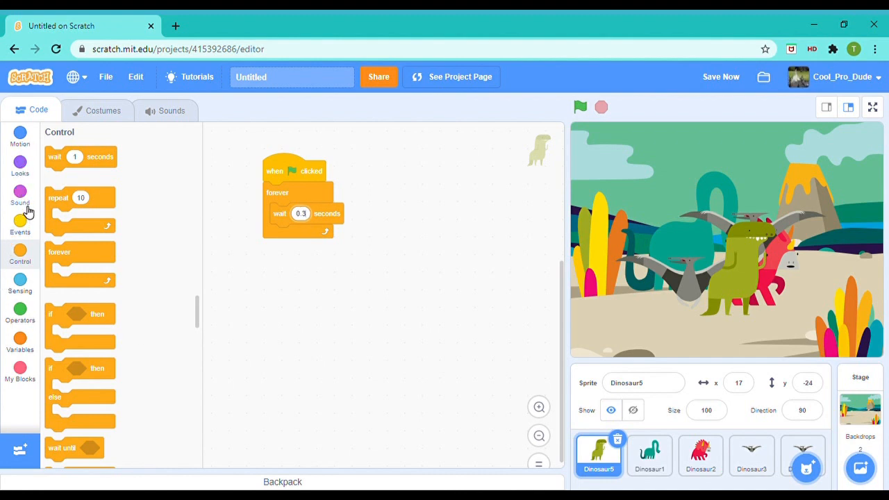
{"action": "left_click", "coordinate": [19, 165]}
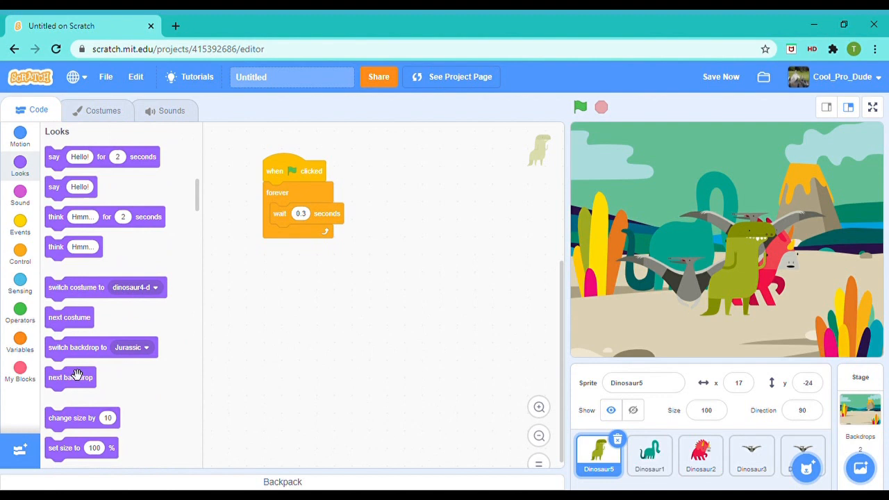
{"action": "left_click_drag", "start_coordinate": [69, 317], "coordinate": [294, 233]}
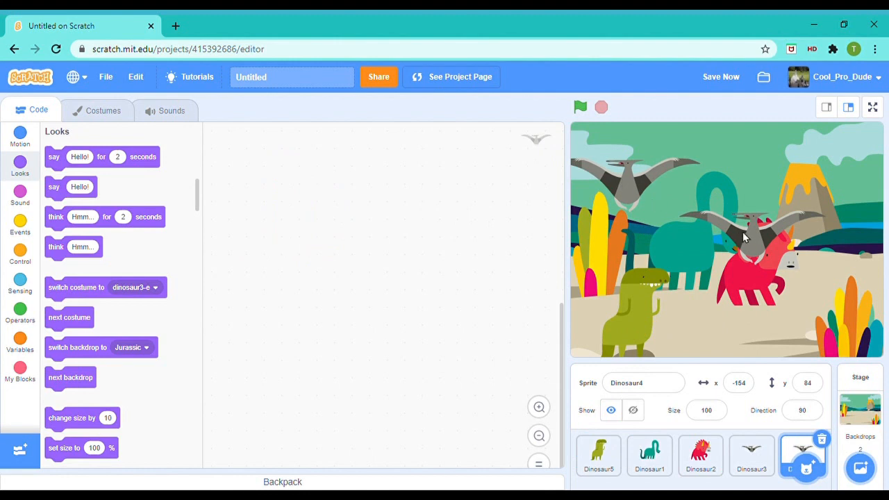
Step: Review the dinosaur sprites and set the red Dinosaur2's size to 85
{"action": "left_click", "coordinate": [752, 456]}
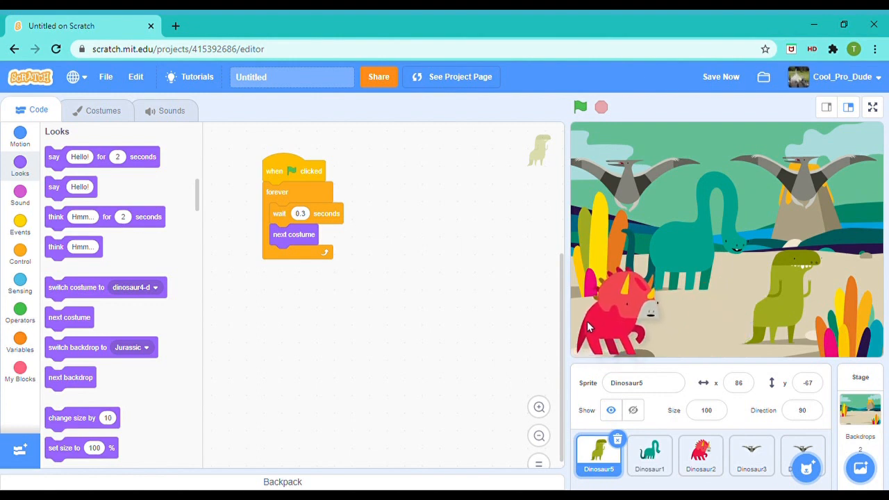
{"action": "left_click", "coordinate": [700, 455]}
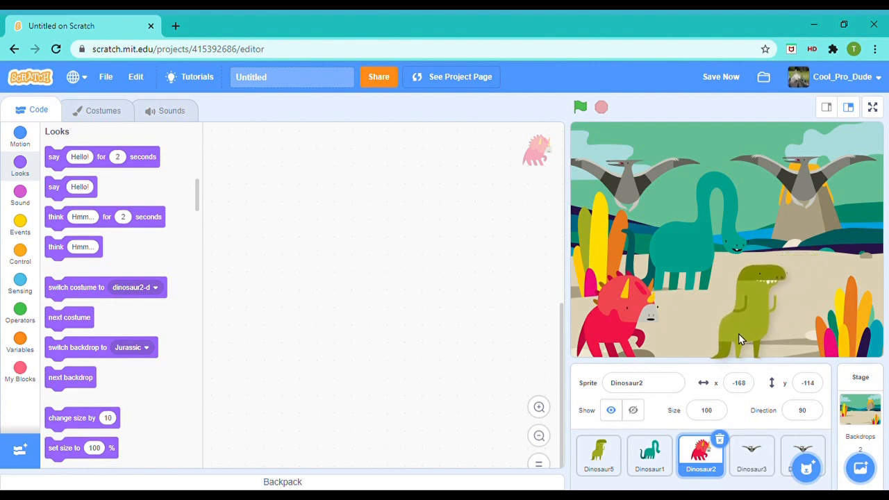
{"action": "left_click", "coordinate": [645, 456]}
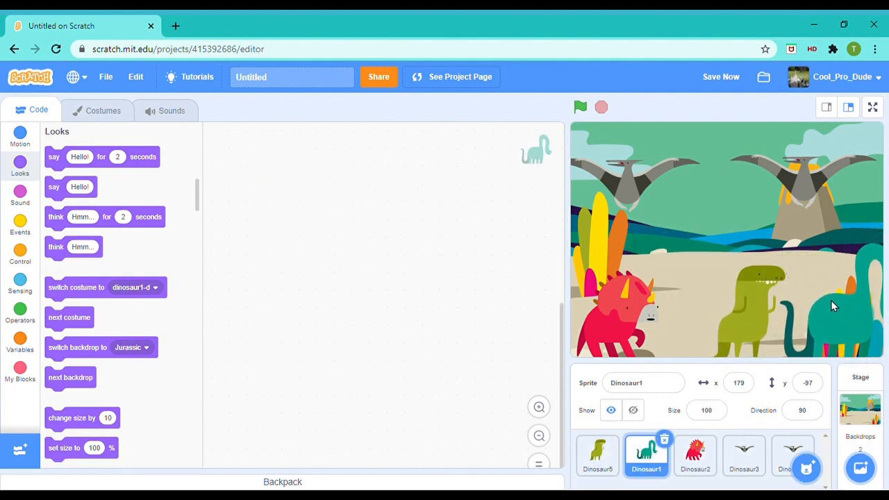
{"action": "left_click", "coordinate": [597, 456]}
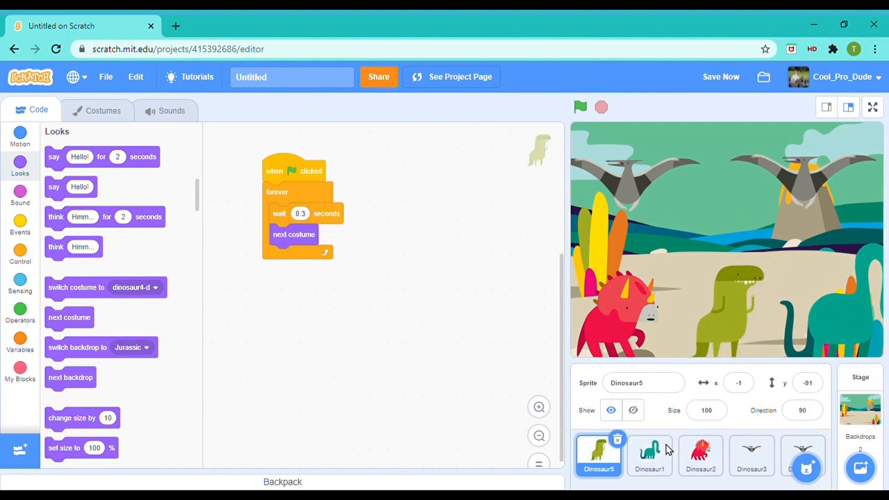
{"action": "left_click", "coordinate": [700, 455]}
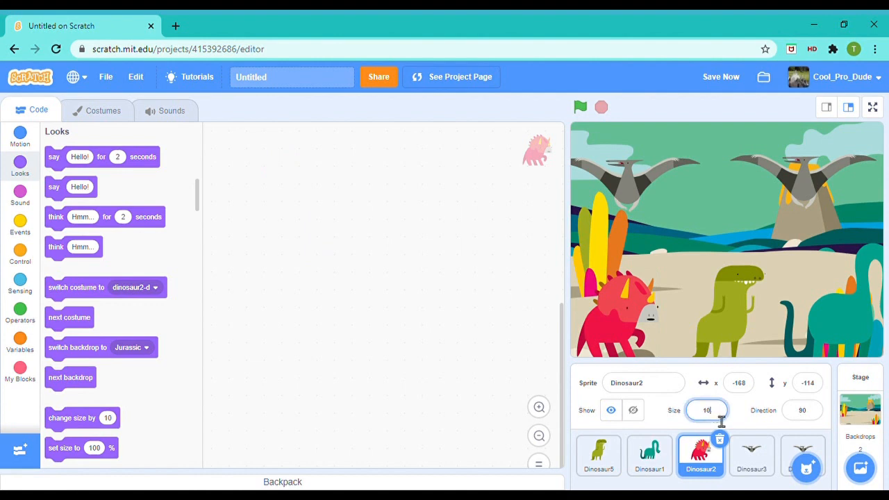
{"action": "type", "text": "85"}
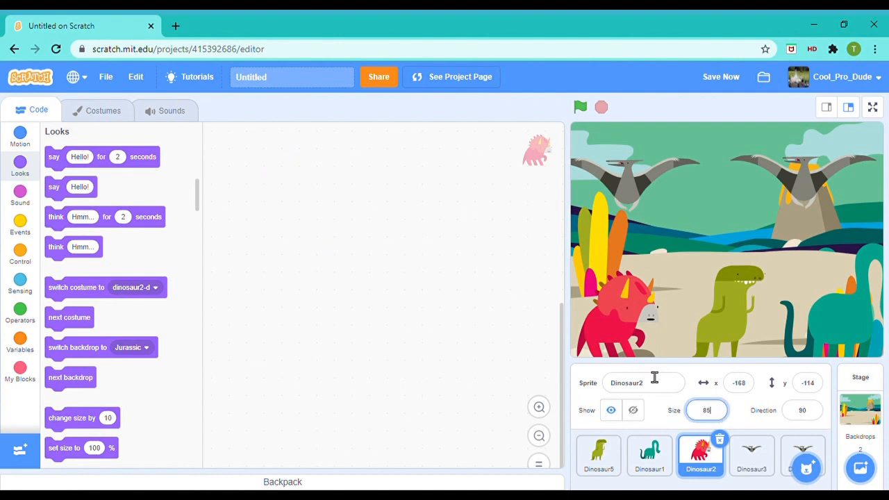
Step: Set Dinosaur5's size to 105 and the flying Dinosaur3's to 80
{"action": "left_click", "coordinate": [599, 455]}
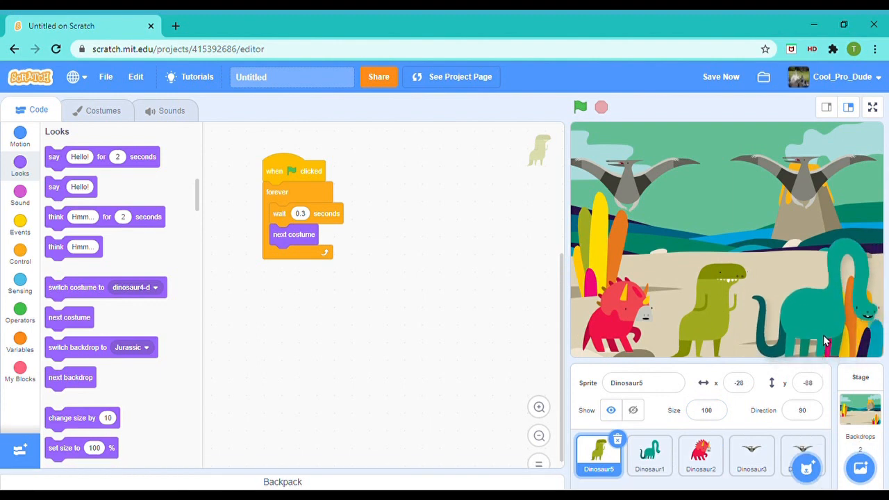
{"action": "left_click", "coordinate": [597, 455]}
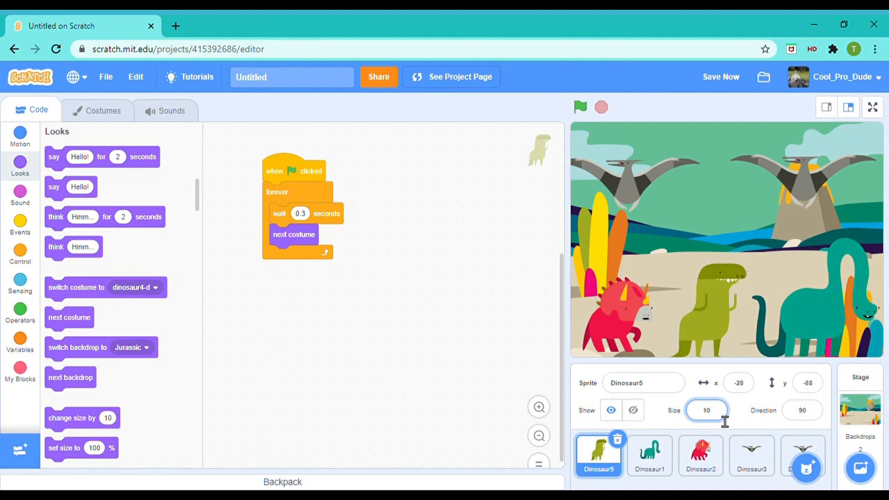
{"action": "type", "text": "105"}
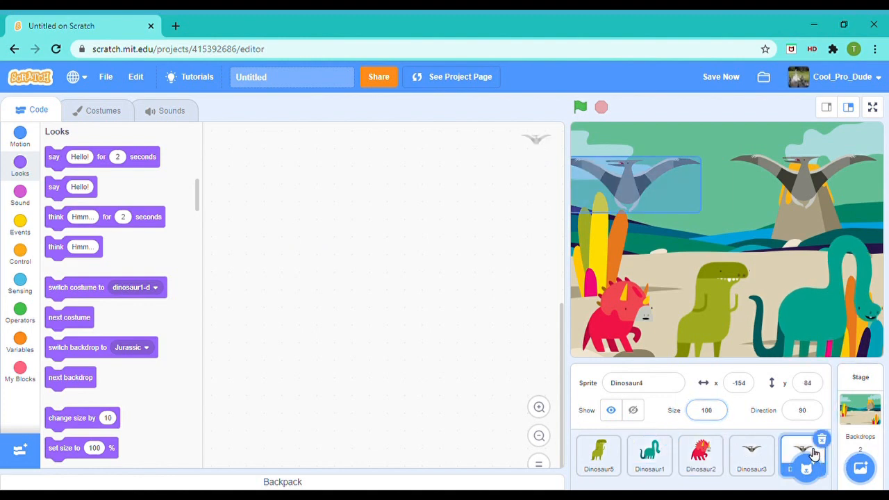
{"action": "left_click", "coordinate": [751, 455]}
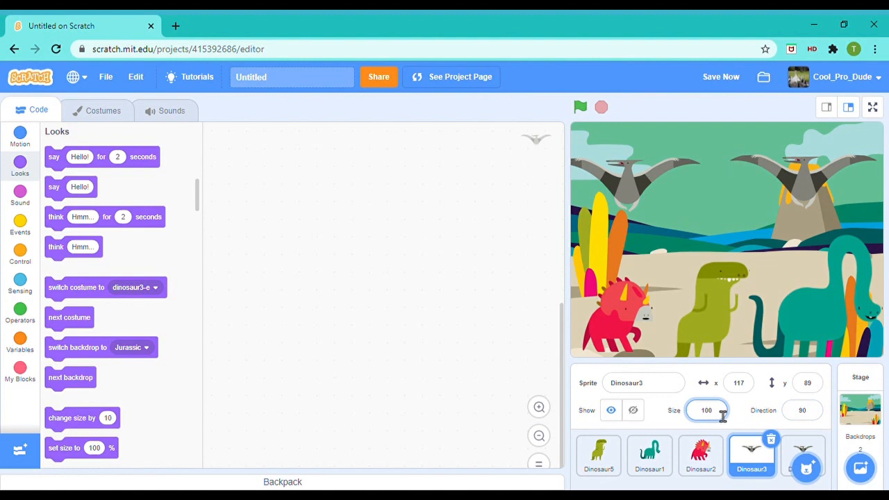
{"action": "type", "text": "8"}
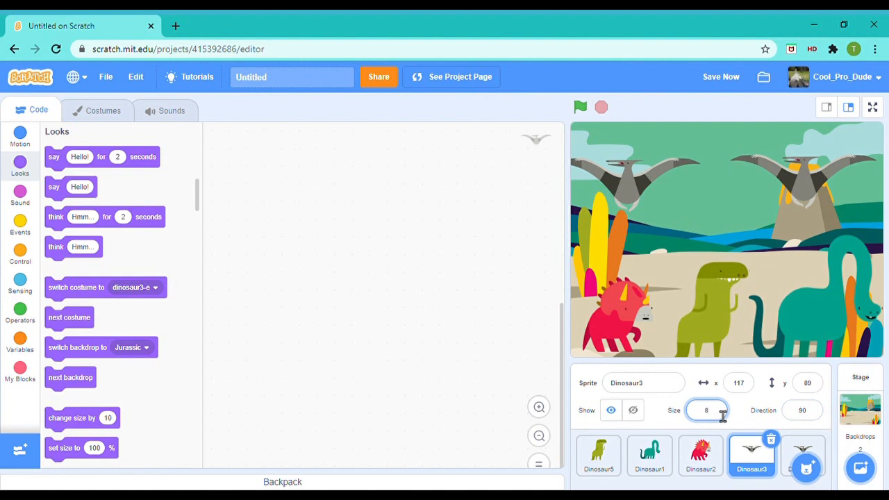
{"action": "type", "text": "80"}
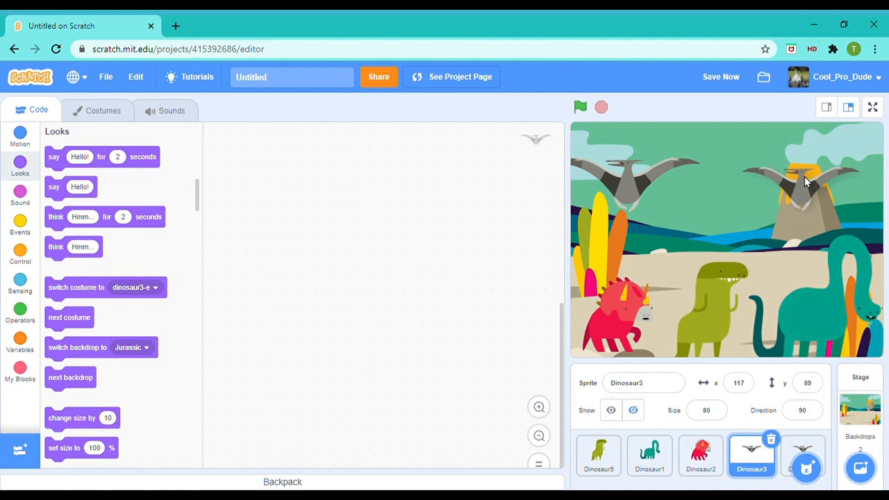
{"action": "left_click", "coordinate": [598, 455]}
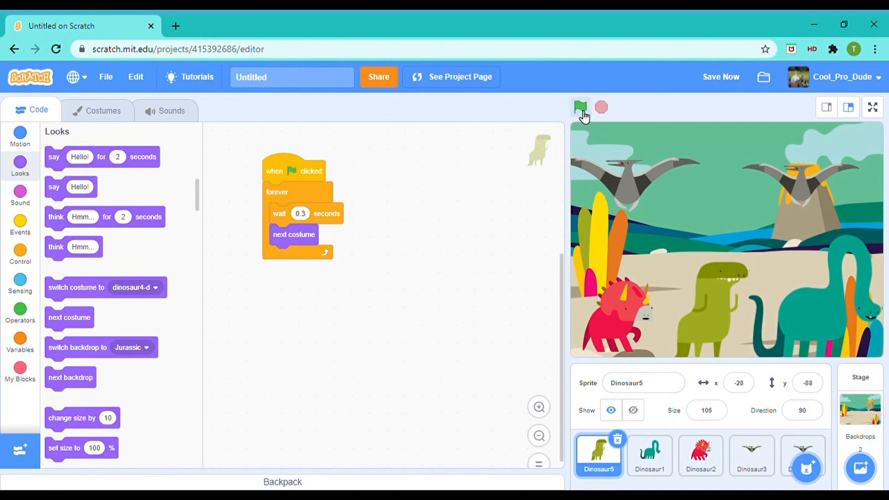
Step: Preview the dance, then copy Dinosaur5's costume-switching script to the other dinosaur sprites
{"action": "left_click", "coordinate": [581, 107]}
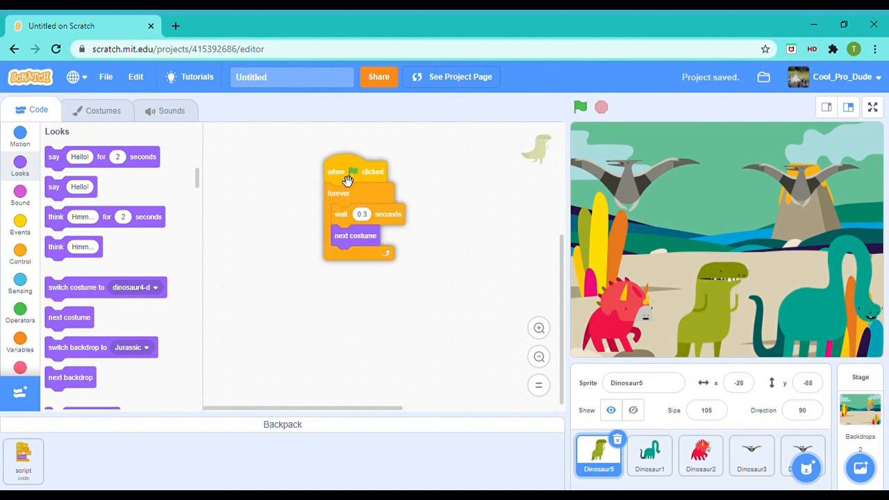
{"action": "left_click", "coordinate": [650, 456]}
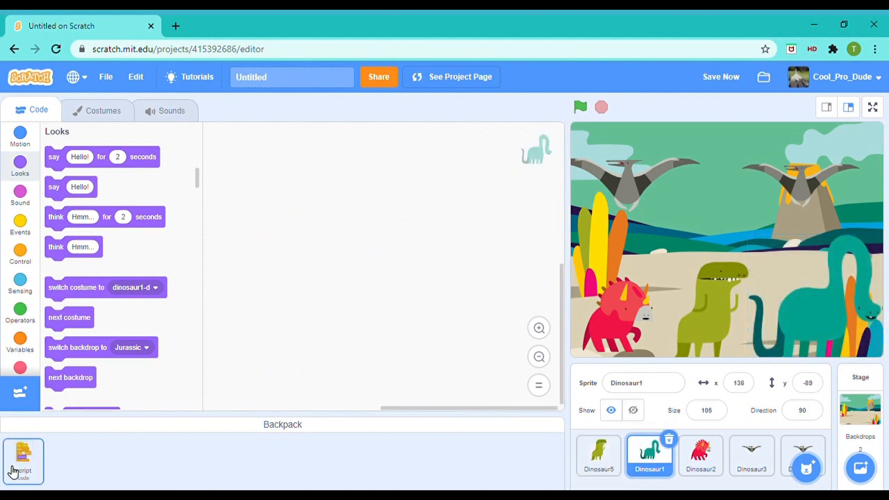
{"action": "left_click", "coordinate": [699, 456]}
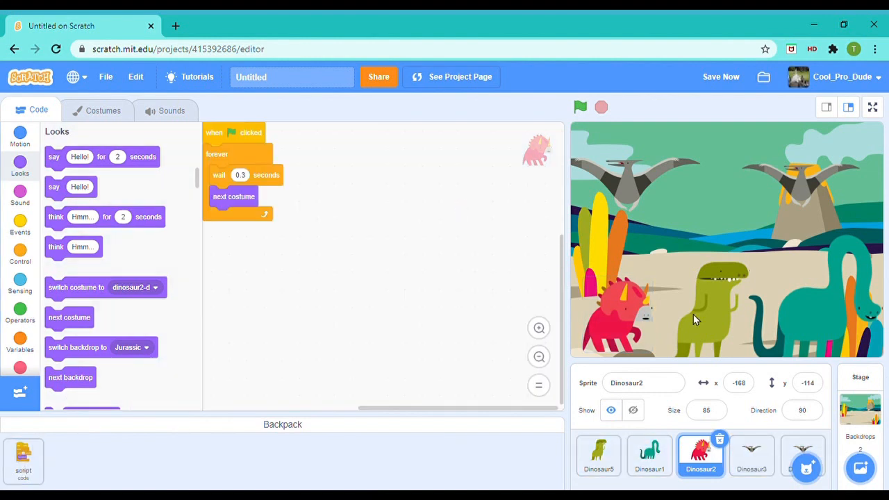
{"action": "left_click", "coordinate": [752, 455]}
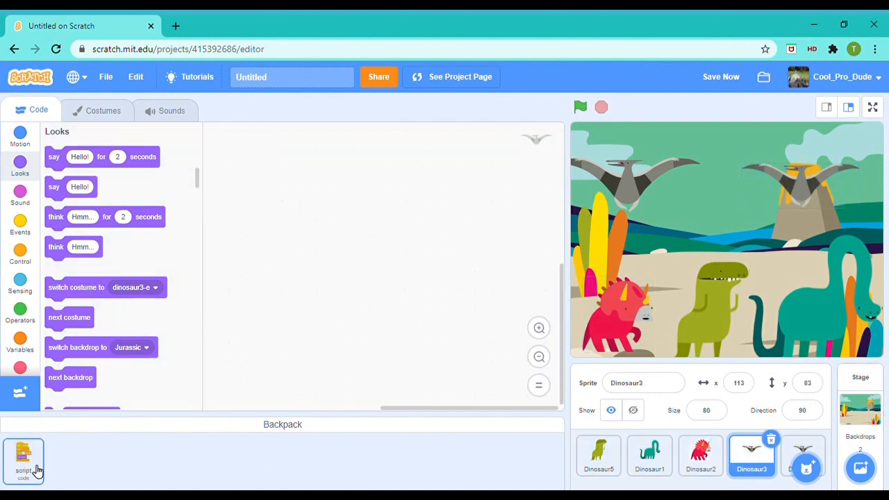
{"action": "left_click", "coordinate": [806, 455]}
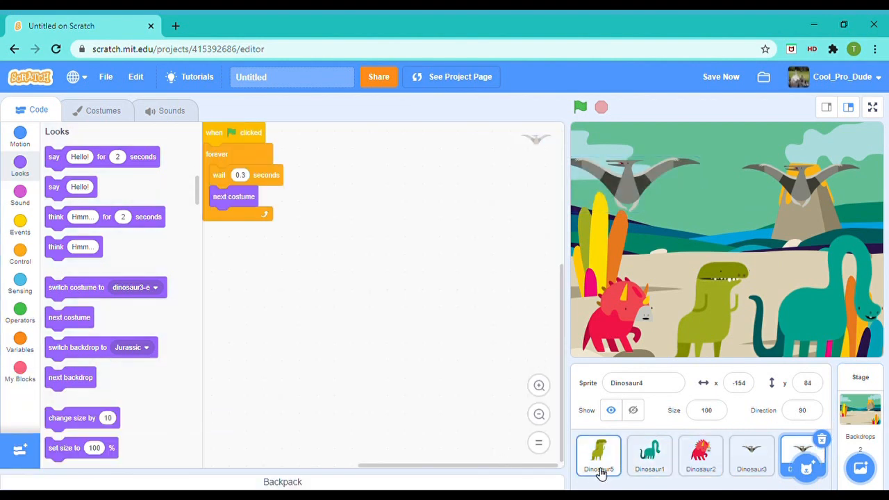
{"action": "left_click", "coordinate": [597, 455]}
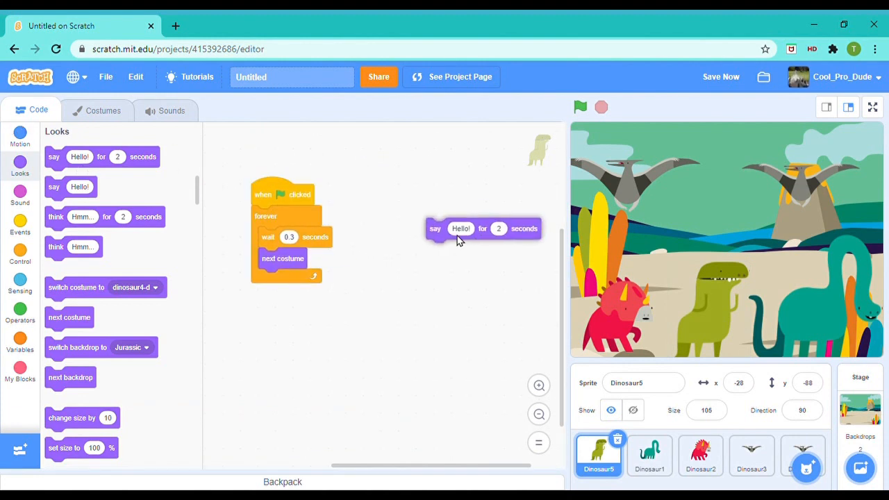
Step: Add a green-flag script saying 'Dinosaur Dance Party' for 2 seconds and test it
{"action": "left_click", "coordinate": [20, 221]}
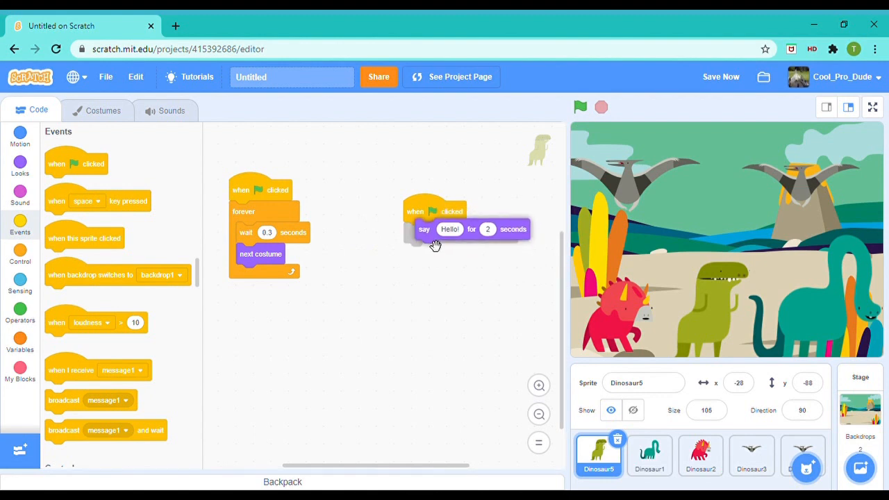
{"action": "left_click_drag", "start_coordinate": [433, 244], "coordinate": [386, 243]}
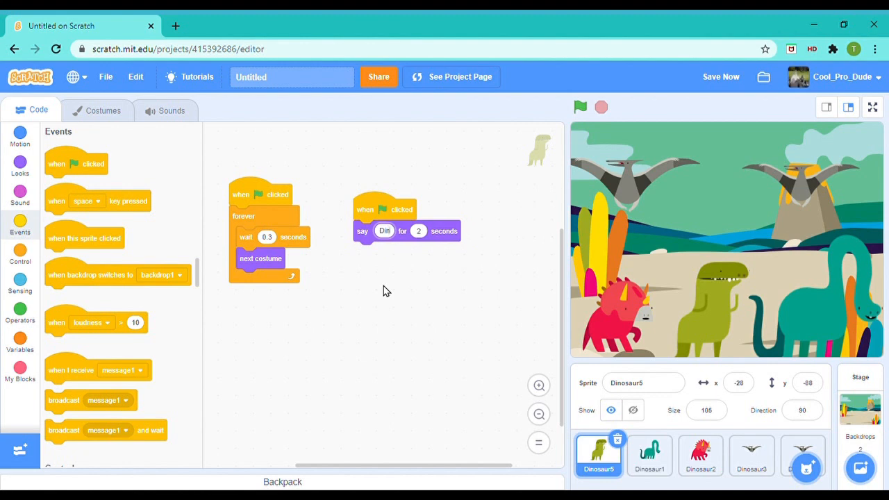
{"action": "type", "text": "Dinosaur Dan"}
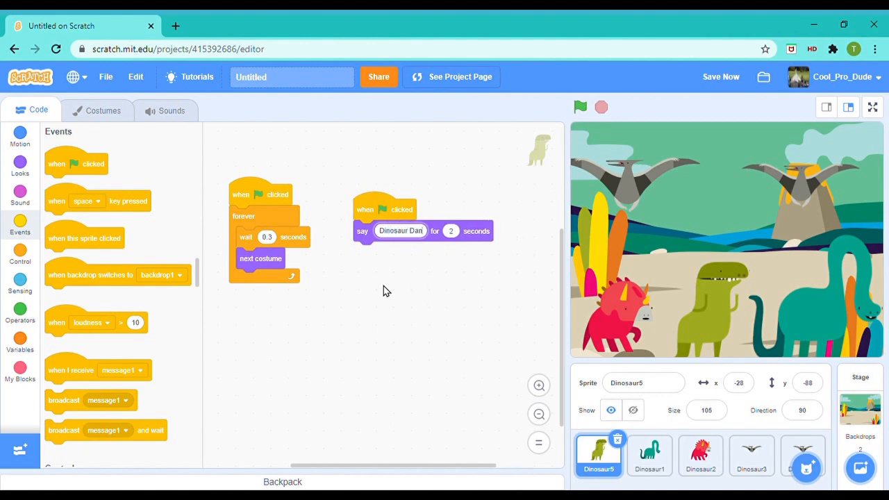
{"action": "type", "text": "Dinosaur Dance Party"}
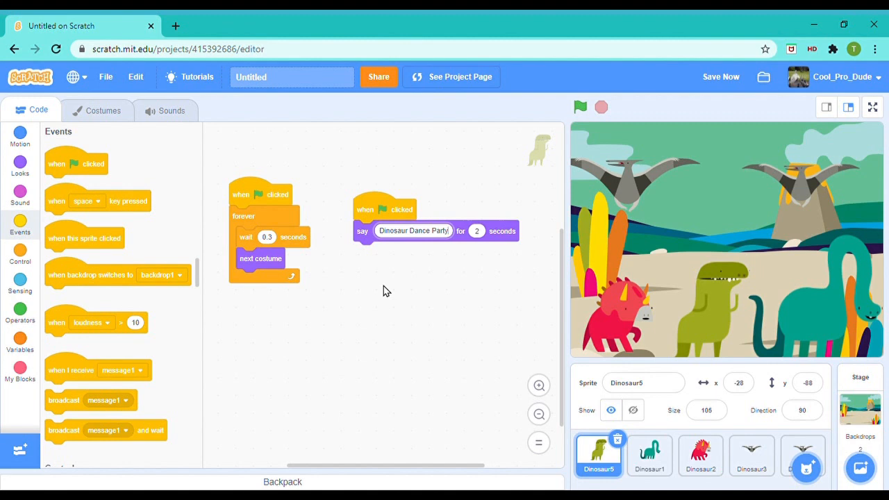
{"action": "left_click", "coordinate": [581, 107]}
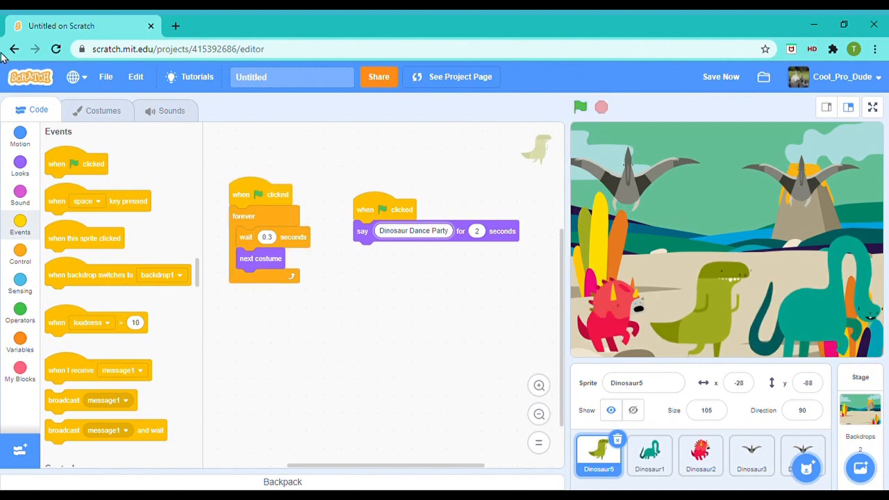
{"action": "left_click", "coordinate": [171, 110]}
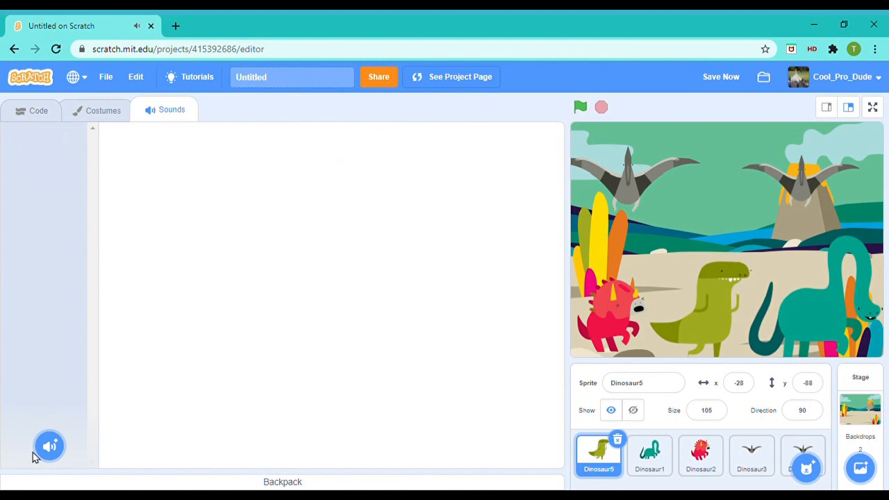
Step: Browse the looping music tracks and add the Dance Funky sound to Dinosaur5
{"action": "left_click", "coordinate": [50, 446]}
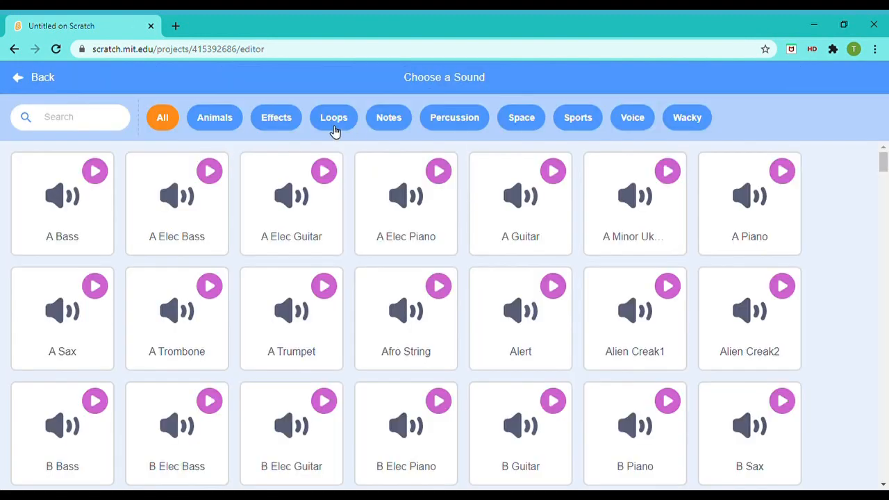
{"action": "left_click", "coordinate": [334, 117]}
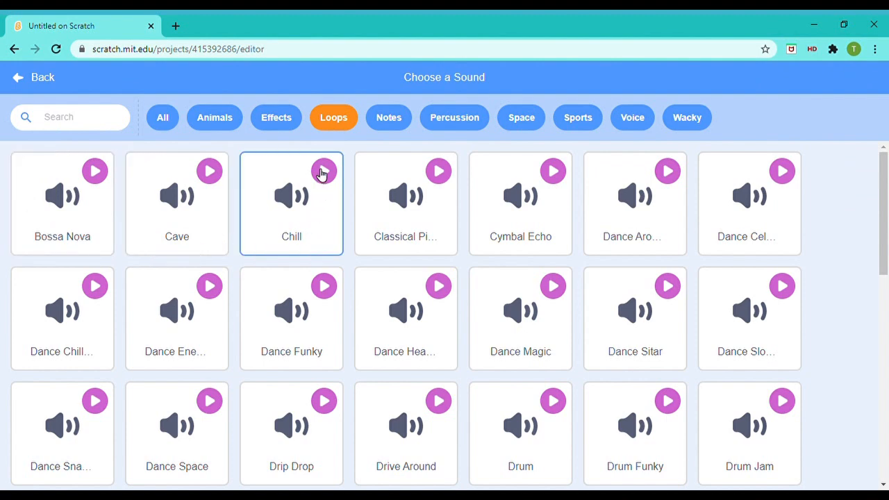
{"action": "left_click", "coordinate": [322, 170]}
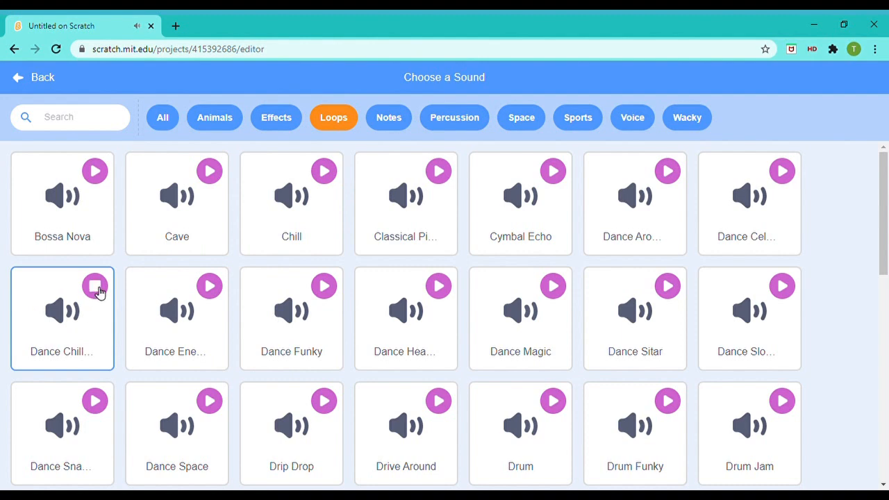
{"action": "left_click", "coordinate": [176, 318]}
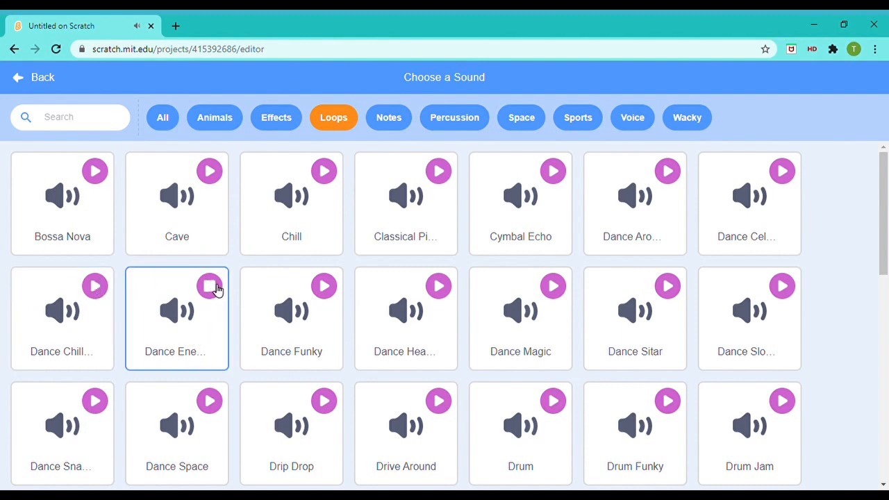
{"action": "left_click", "coordinate": [292, 318]}
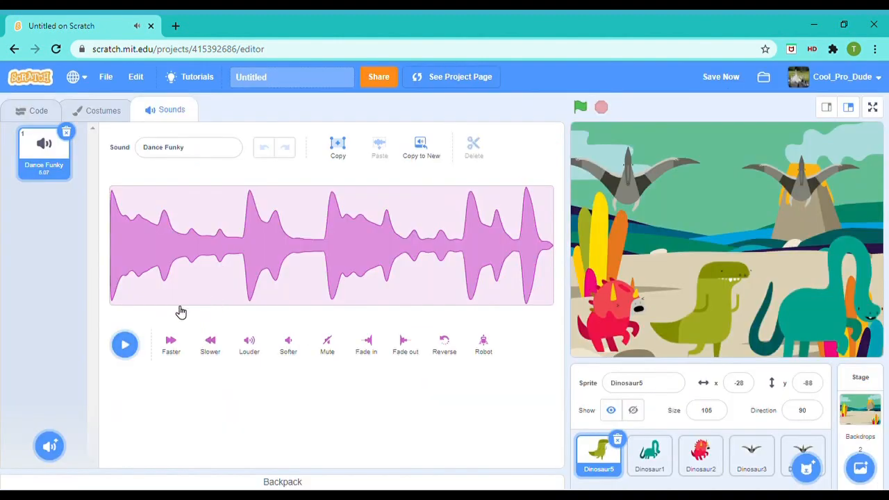
{"action": "left_click", "coordinate": [125, 345]}
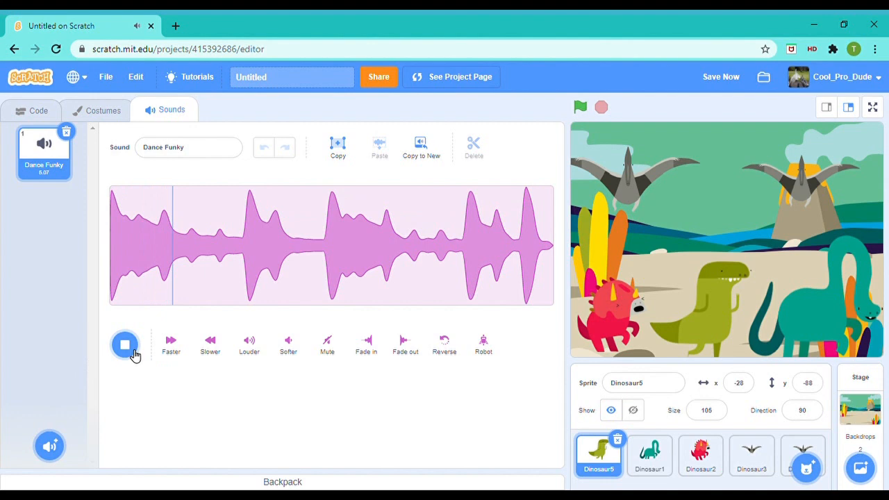
{"action": "left_click", "coordinate": [39, 110]}
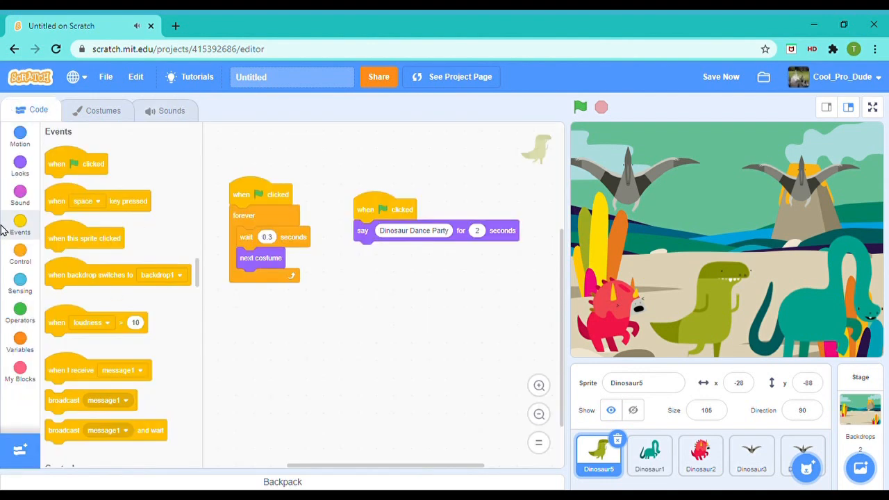
Step: Build a green-flag forever loop playing Dance Funky until done, and run it to test
{"action": "left_click_drag", "start_coordinate": [76, 164], "coordinate": [275, 327]}
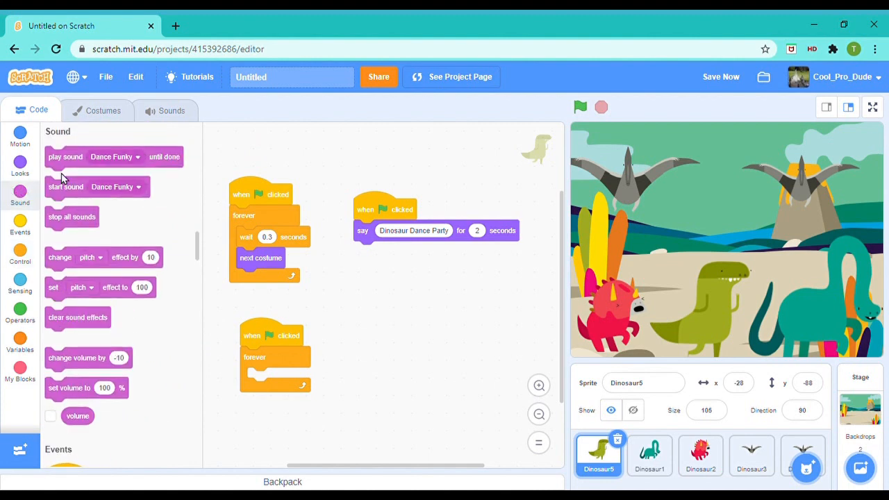
{"action": "left_click_drag", "start_coordinate": [67, 186], "coordinate": [322, 376]}
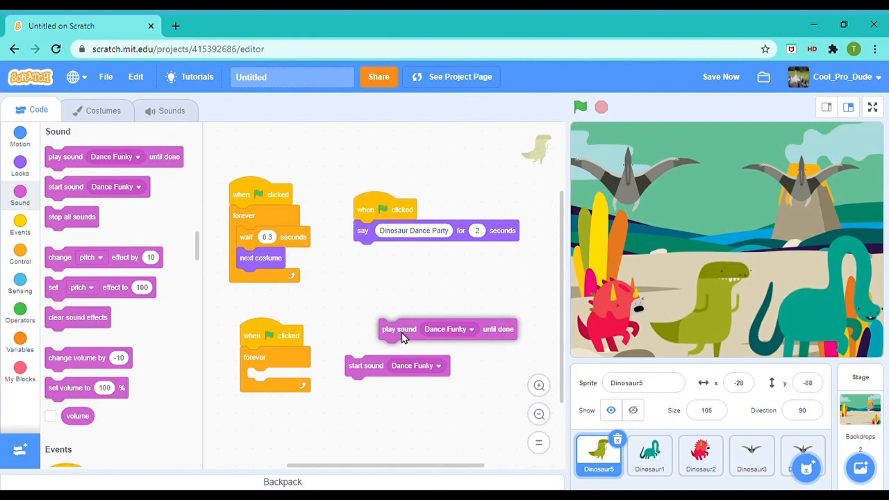
{"action": "left_click_drag", "start_coordinate": [365, 366], "coordinate": [366, 350]}
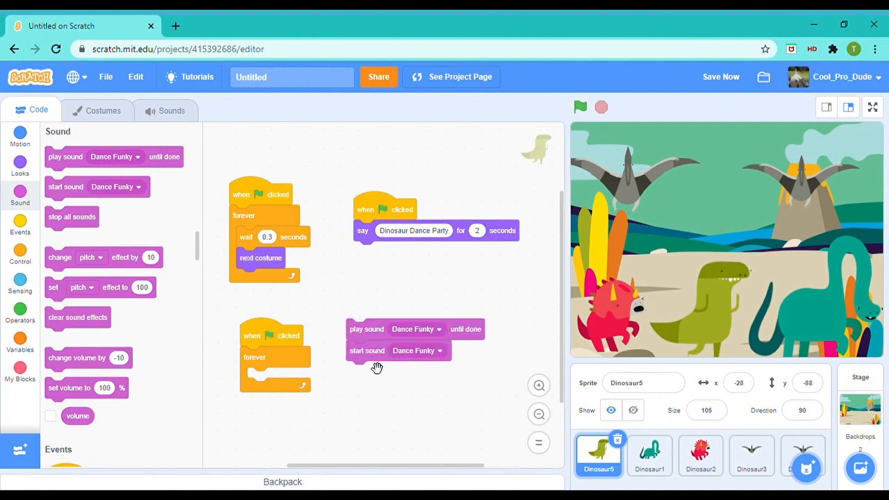
{"action": "left_click_drag", "start_coordinate": [367, 350], "coordinate": [267, 382]}
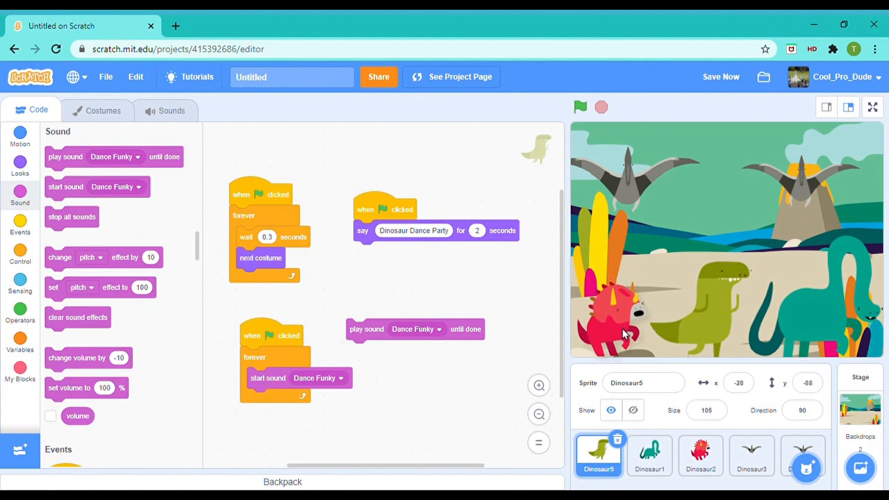
{"action": "left_click", "coordinate": [700, 455]}
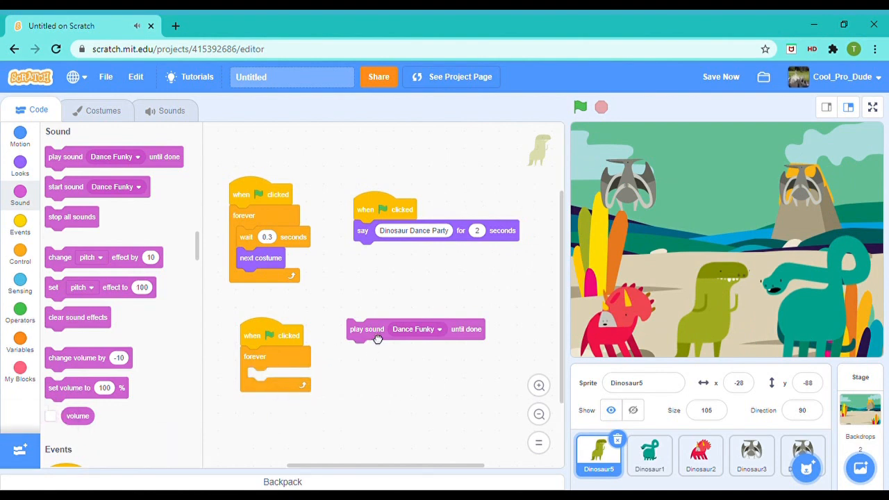
{"action": "left_click_drag", "start_coordinate": [378, 328], "coordinate": [308, 378]}
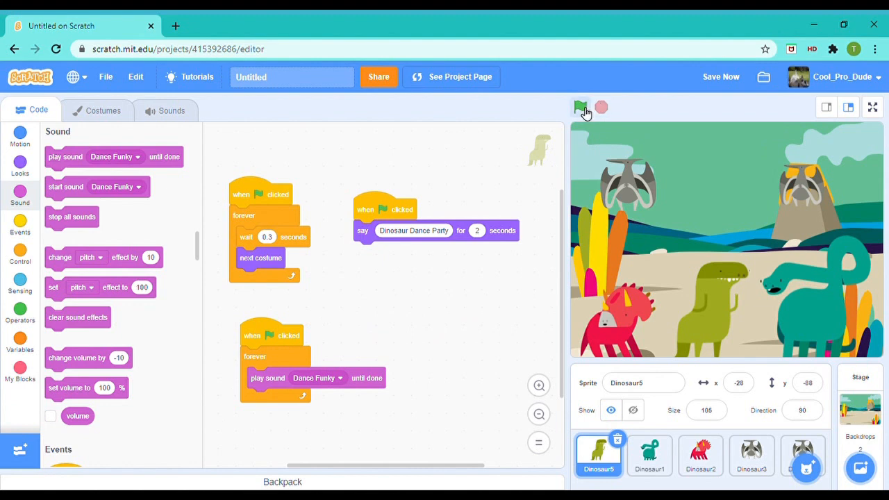
{"action": "left_click", "coordinate": [580, 107]}
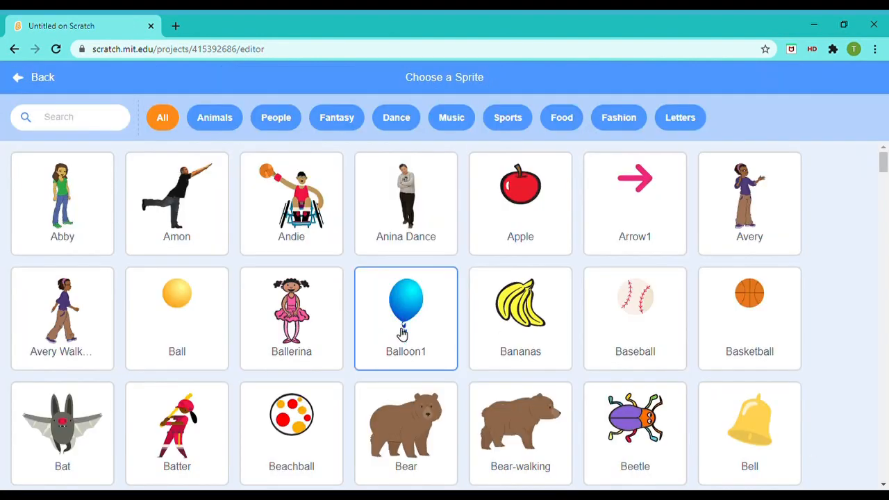
Step: Add the Balloon1 sprite from the library, glancing at Dinosaur3's script
{"action": "scroll", "scroll_direction": "down", "scroll_amount": 3}
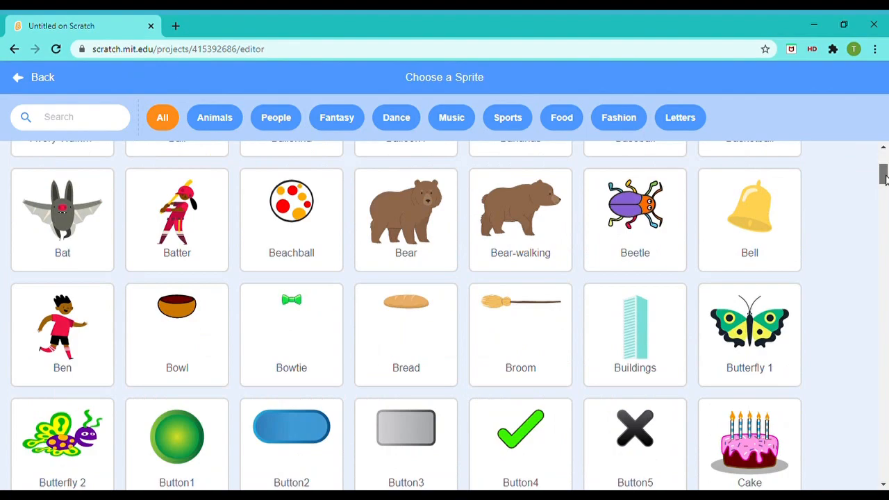
{"action": "scroll", "scroll_direction": "down", "scroll_amount": 3}
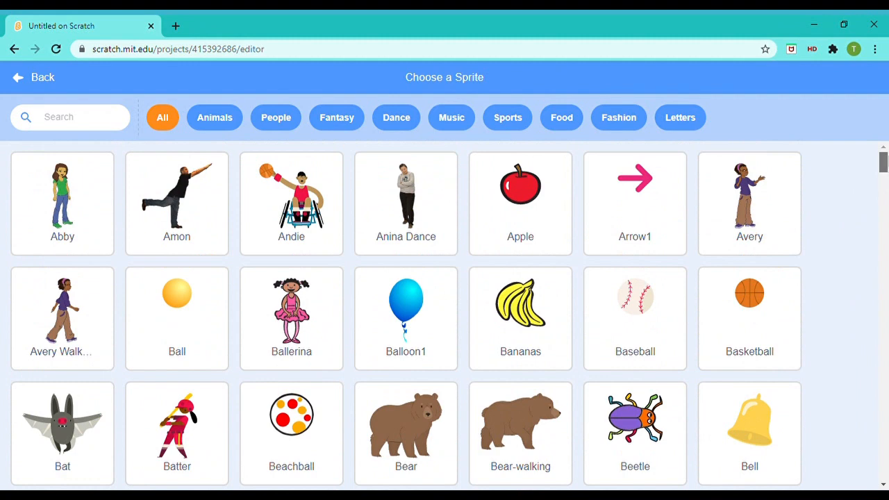
{"action": "left_click", "coordinate": [406, 308]}
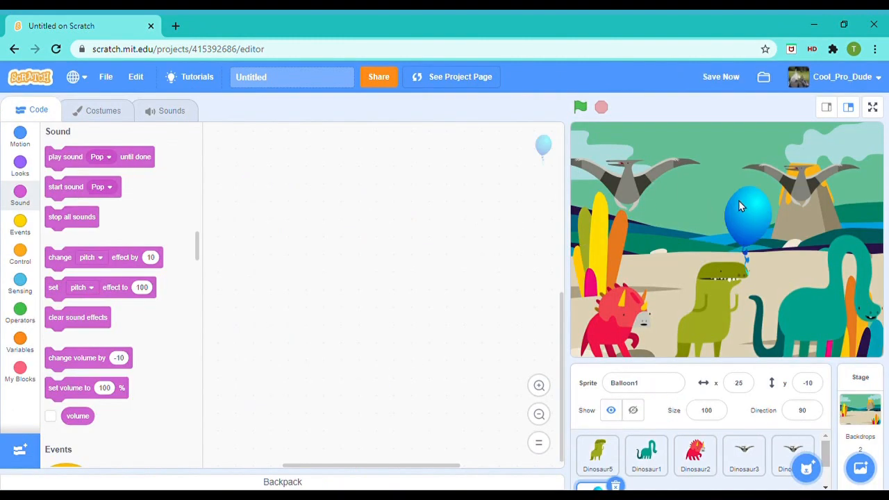
{"action": "left_click", "coordinate": [745, 455]}
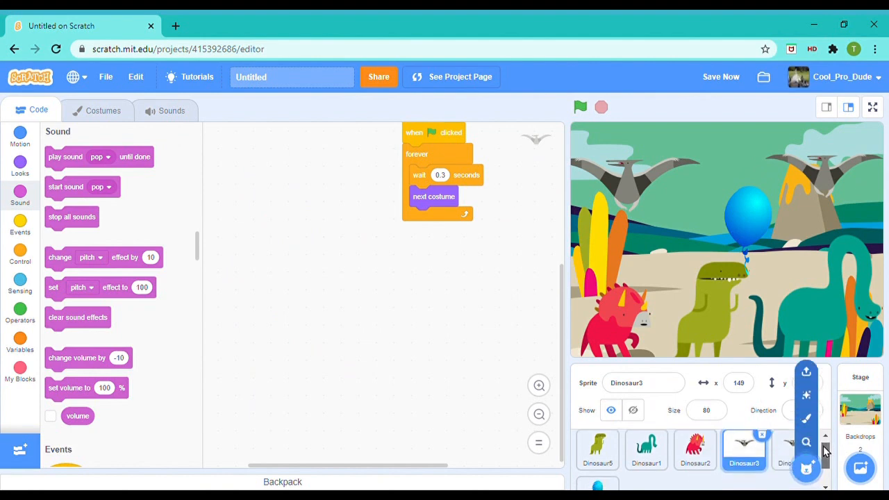
{"action": "left_click", "coordinate": [597, 461]}
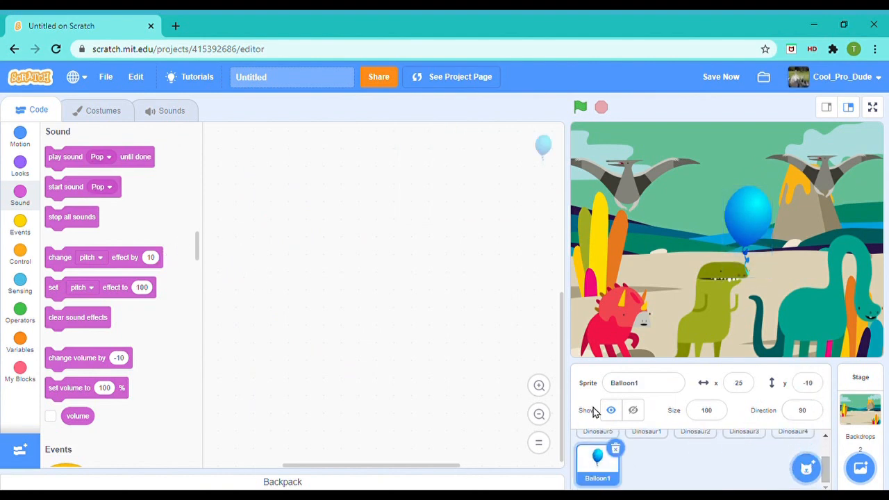
Step: Drag the saved forever next-costume script from the Backpack onto Balloon1, then check Dinosaur1
{"action": "left_click", "coordinate": [706, 409]}
{"action": "type", "text": "50"}
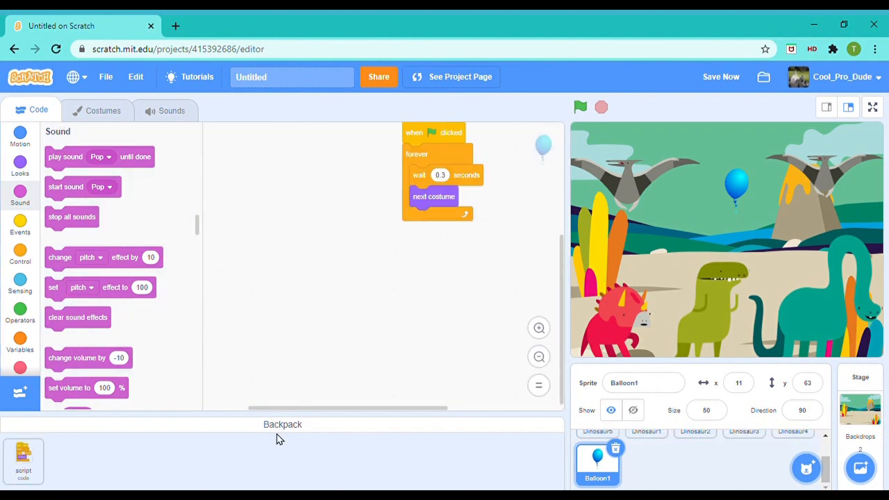
{"action": "left_click_drag", "start_coordinate": [433, 133], "coordinate": [381, 161]}
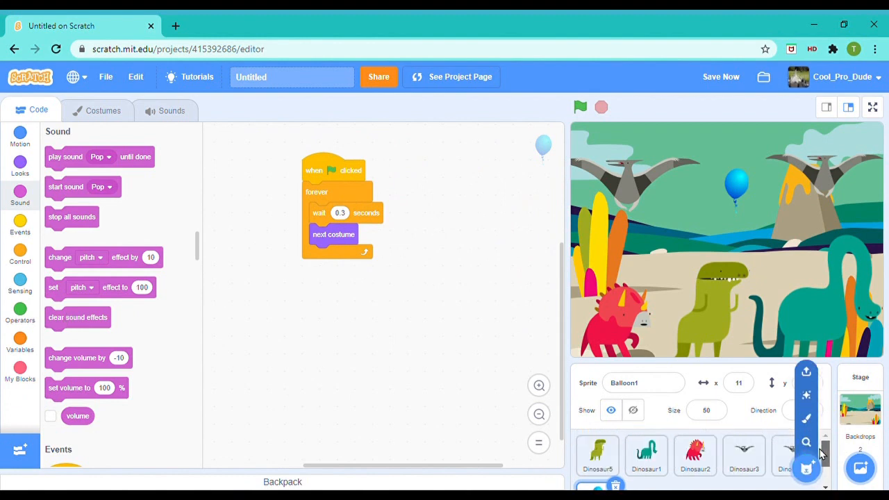
{"action": "left_click", "coordinate": [646, 456]}
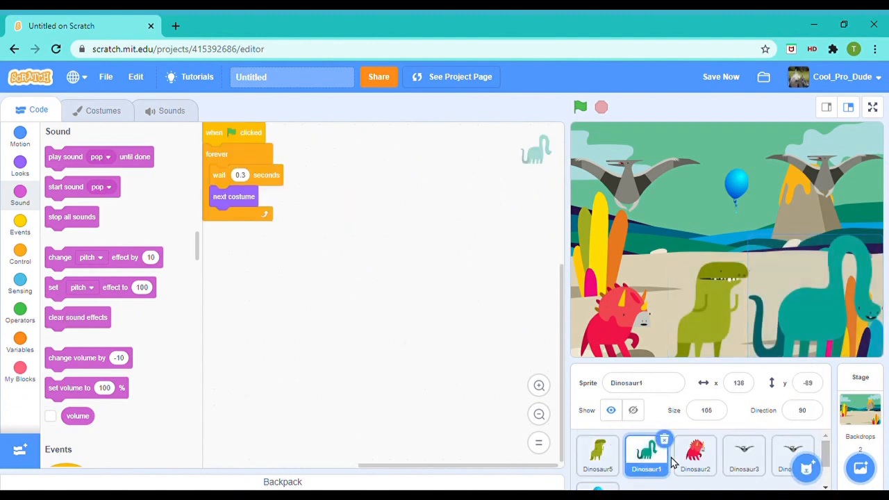
Step: Test-run the project from Dinosaur5 with the green flag, watch the dance party, then stop it
{"action": "left_click", "coordinate": [597, 455]}
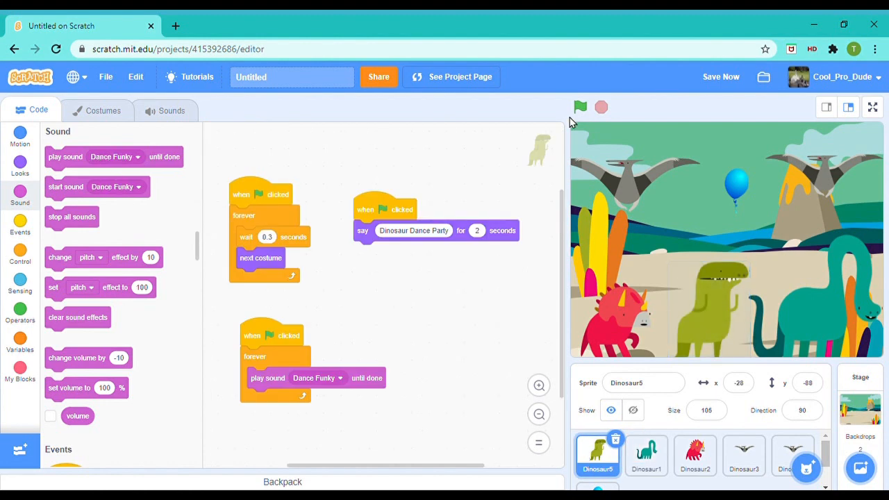
{"action": "left_click", "coordinate": [581, 107]}
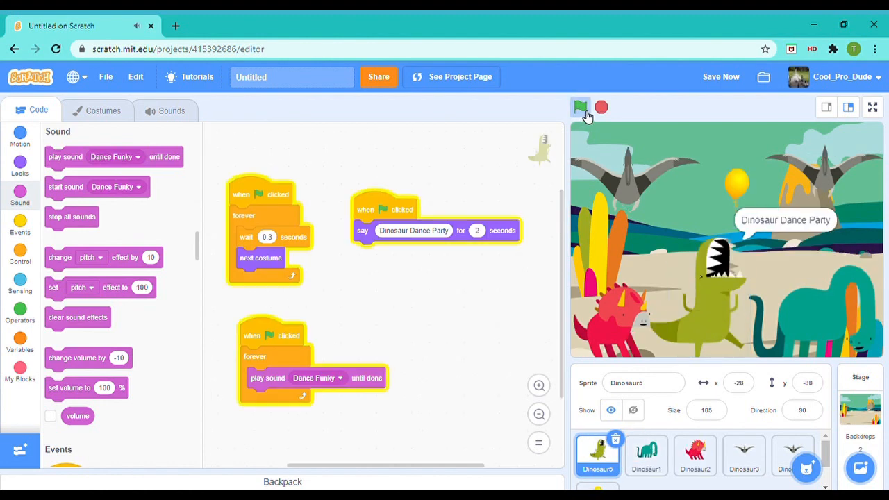
{"action": "left_click", "coordinate": [581, 107]}
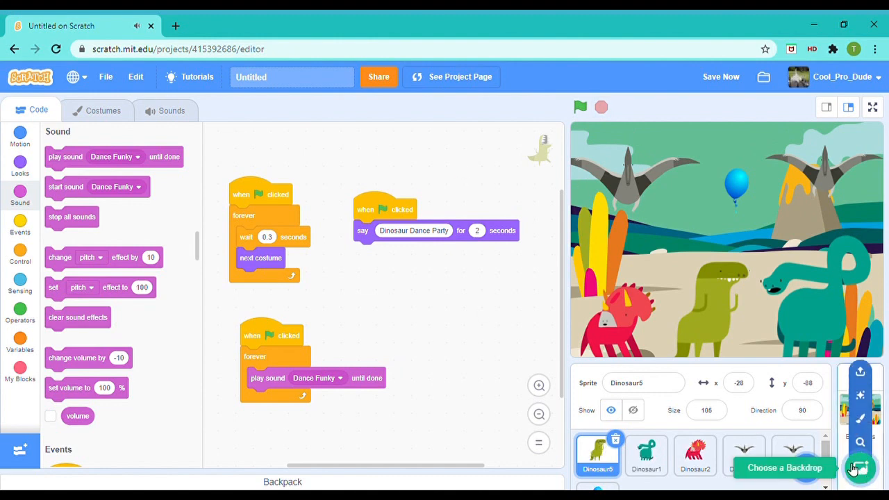
{"action": "left_click", "coordinate": [860, 466]}
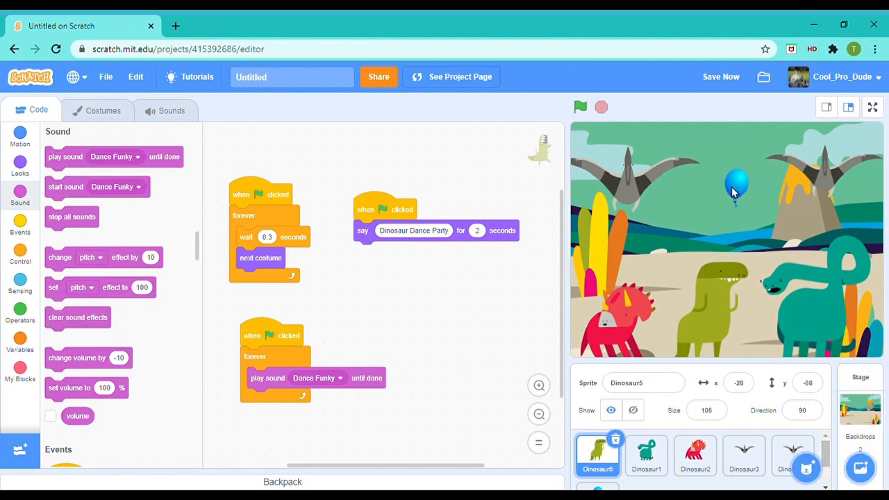
{"action": "mouse_move", "coordinate": [312, 253]}
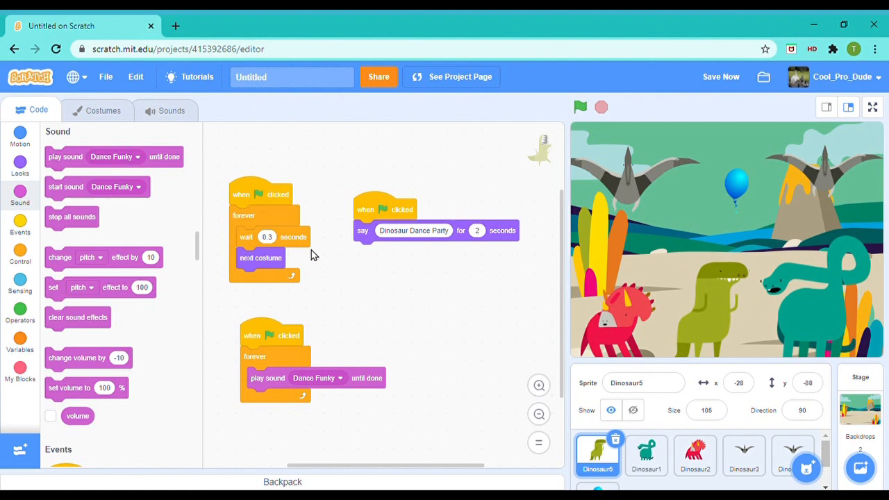
{"action": "mouse_move", "coordinate": [408, 356]}
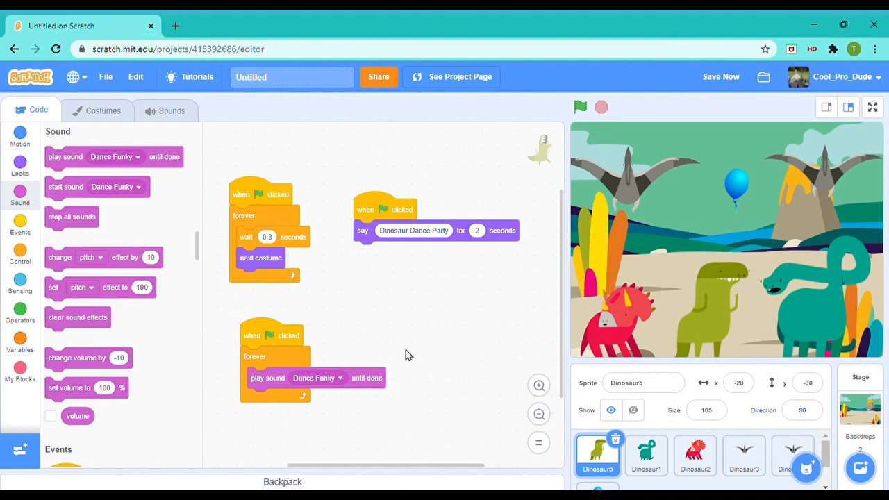